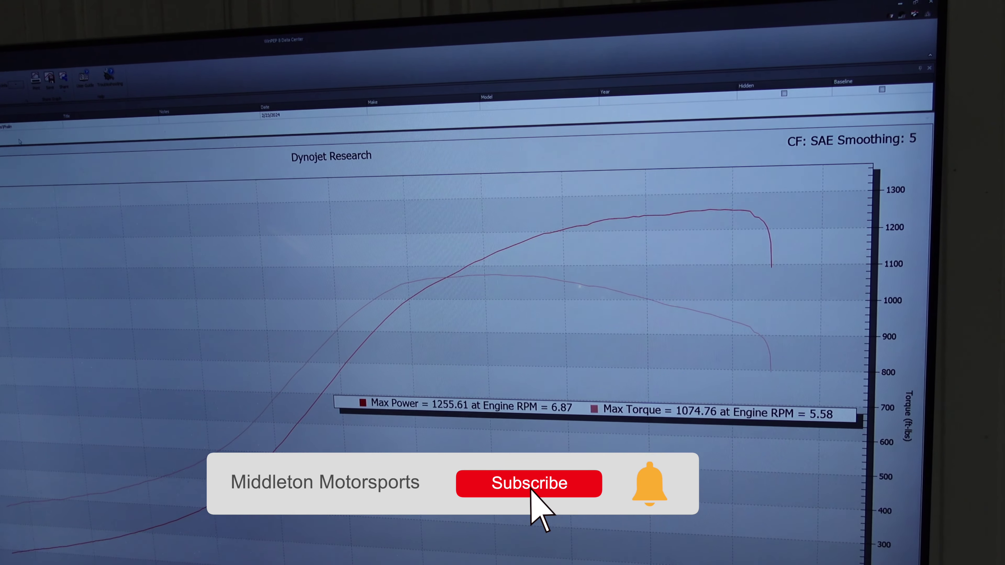
pyautogui.click(530, 484)
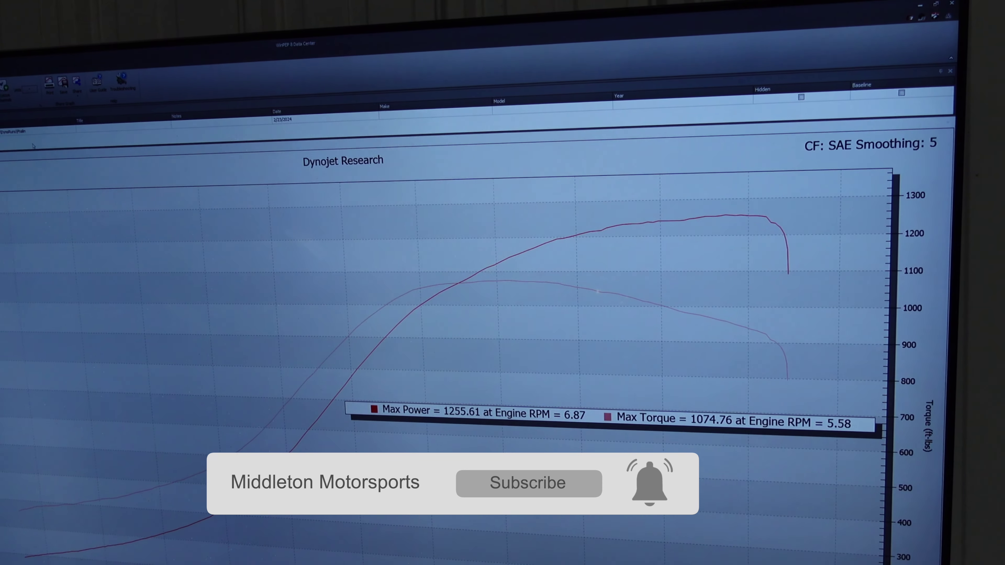